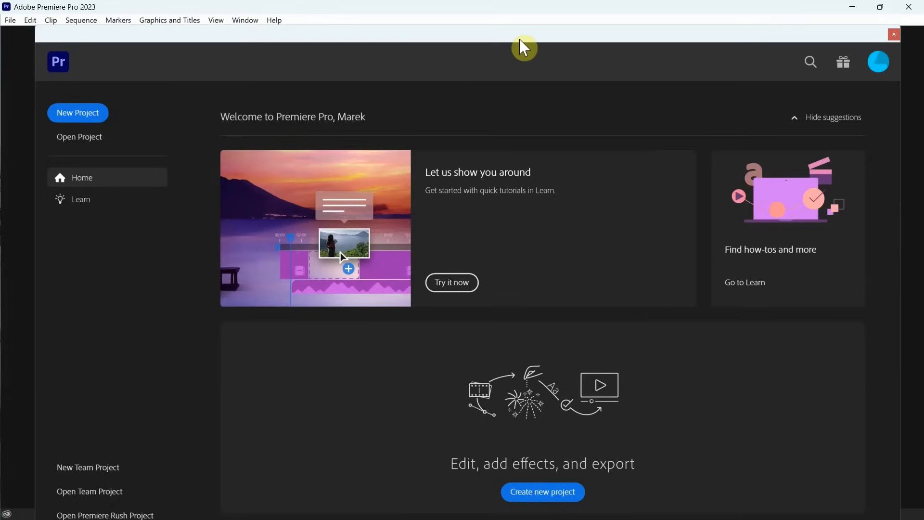
Open the udemy_courses_1 project from the recent projects list.
click(79, 136)
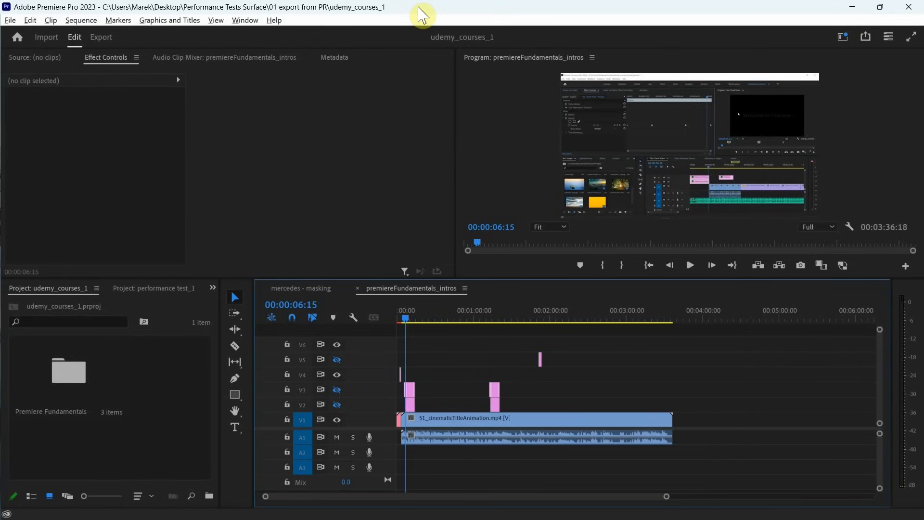
mouse_move(351, 9)
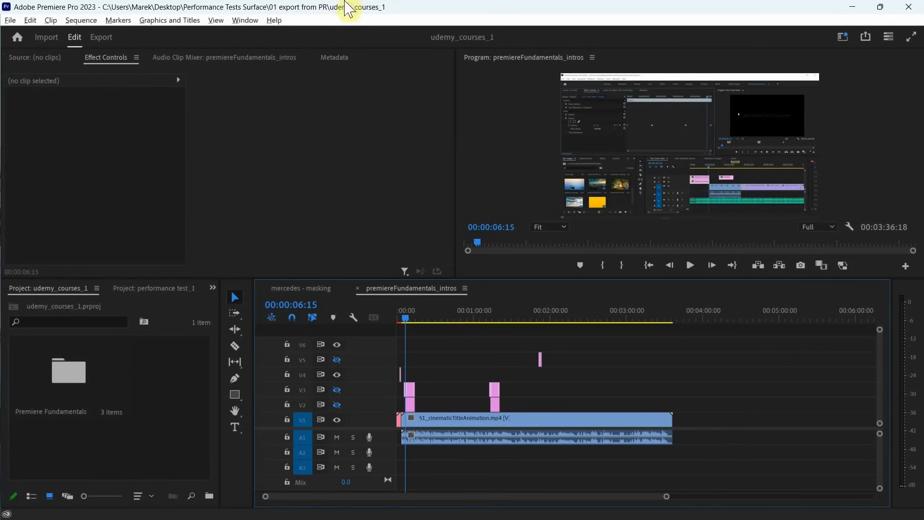
mouse_move(402, 301)
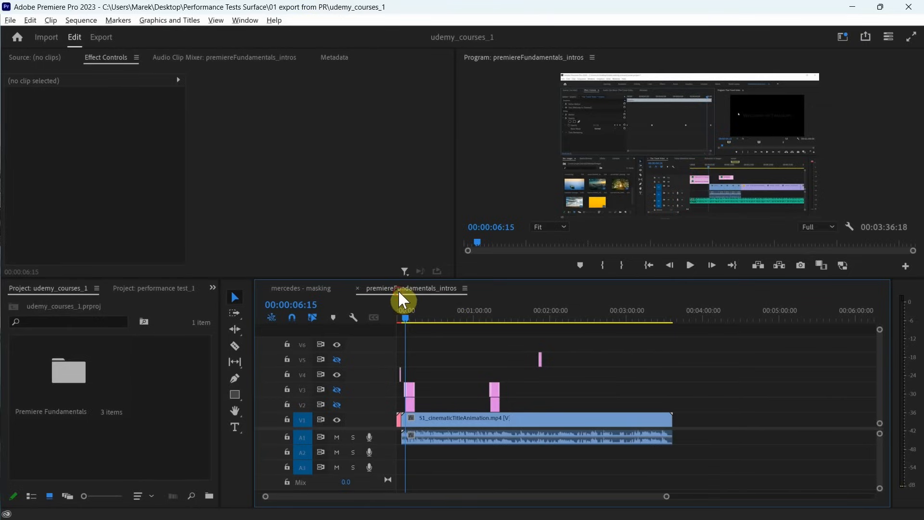
mouse_move(108, 44)
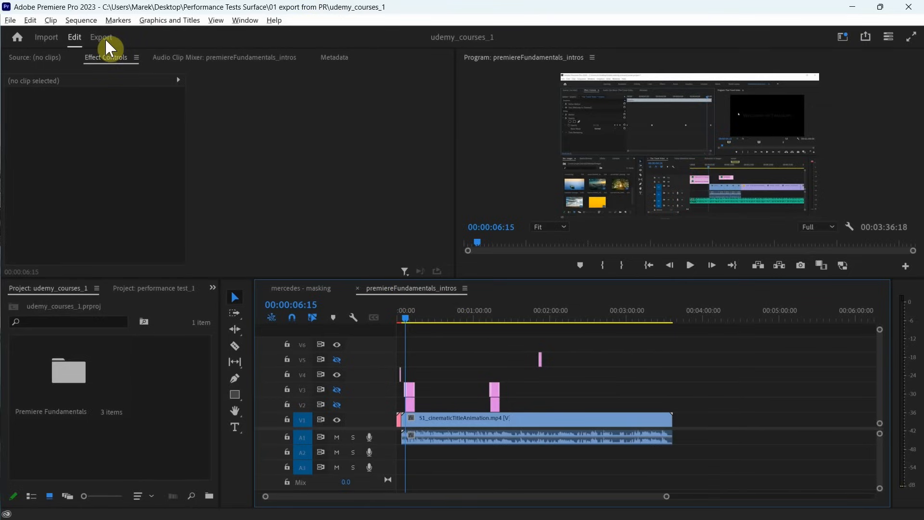
Export the premiereFundamentals_intros sequence as a media file with the H.264 Match Source preset.
click(100, 37)
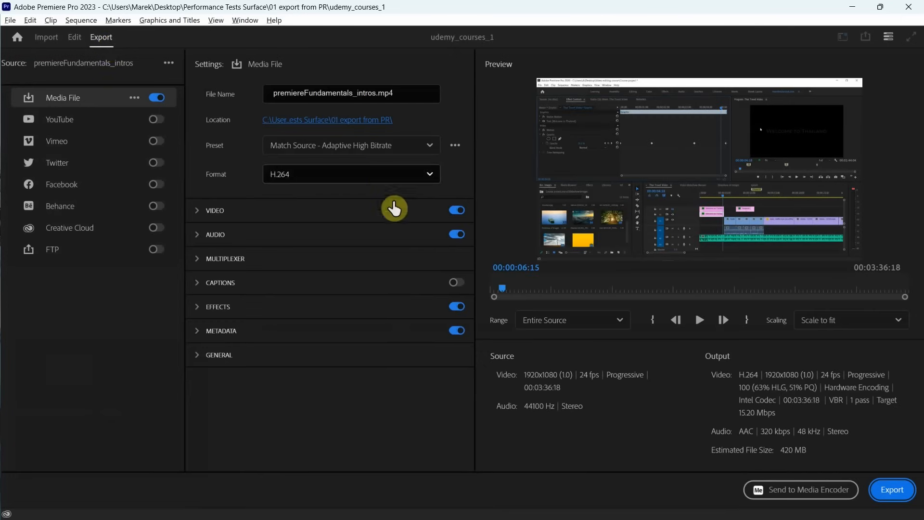
mouse_move(891, 489)
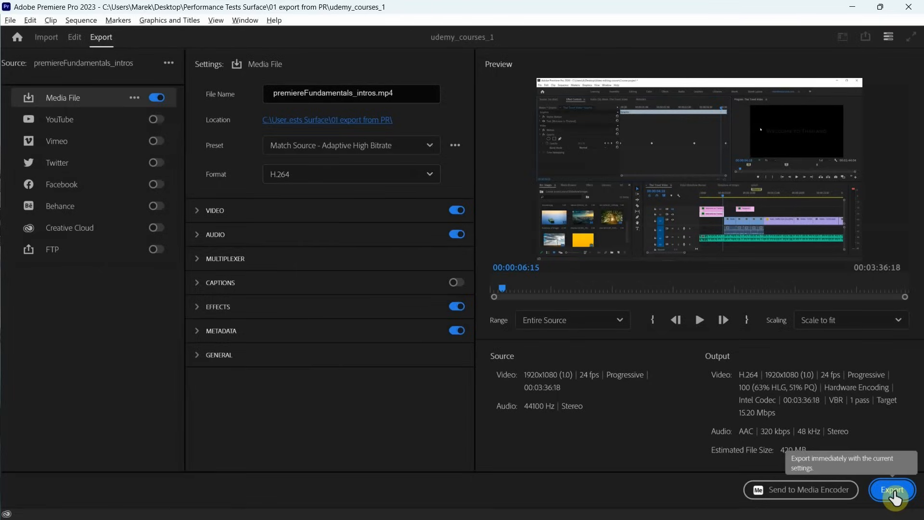
click(892, 489)
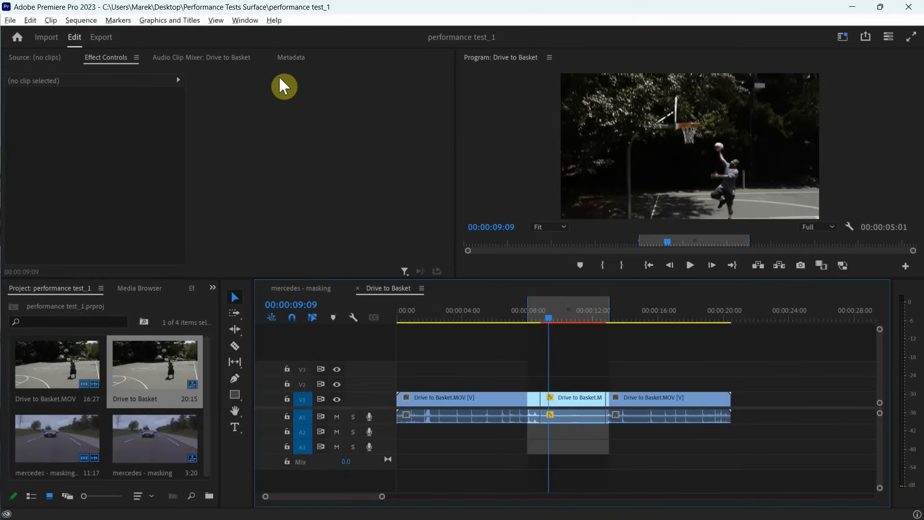
mouse_move(94, 37)
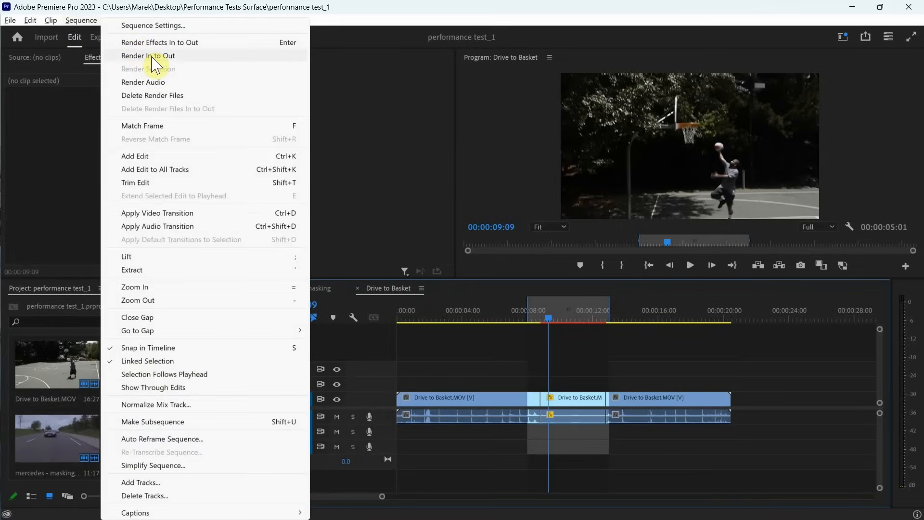
Start Render In to Out on the Drive to Basket sequence, then cancel it partway.
click(148, 56)
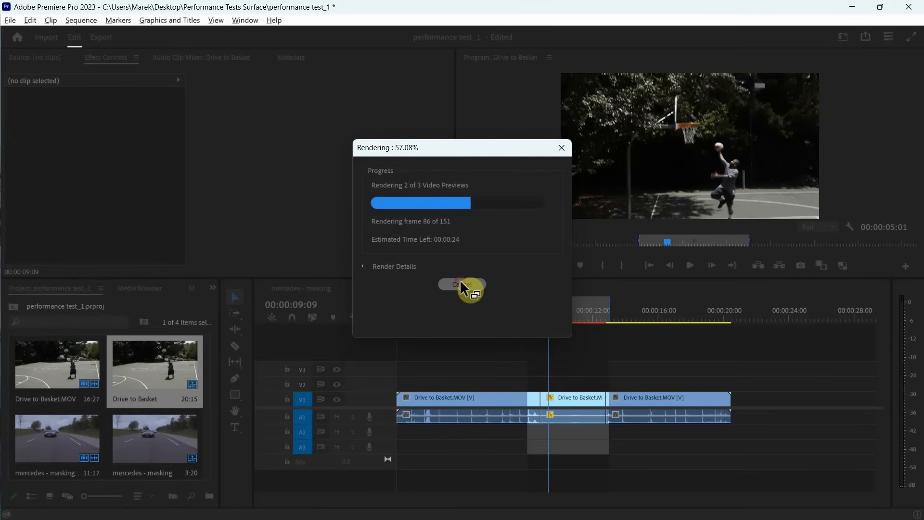
click(461, 285)
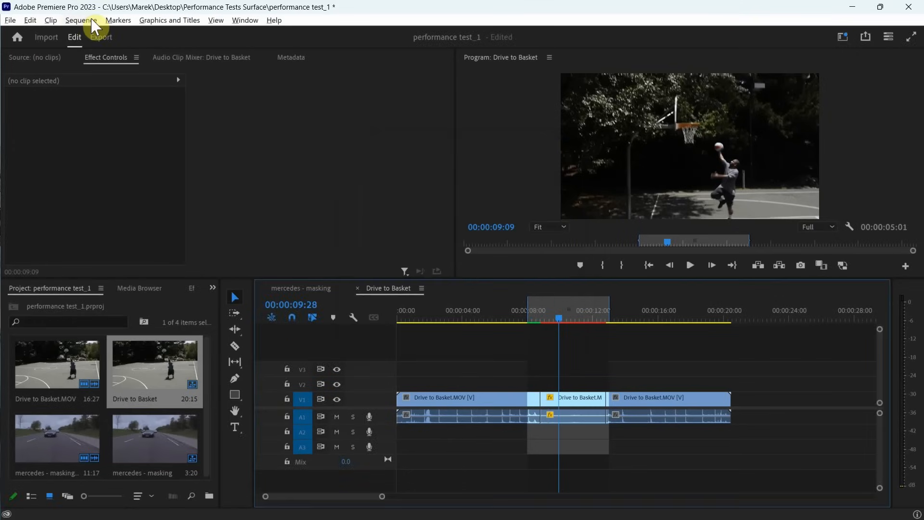
Run Sequence > Render In to Out on Drive to Basket and let it complete.
click(79, 20)
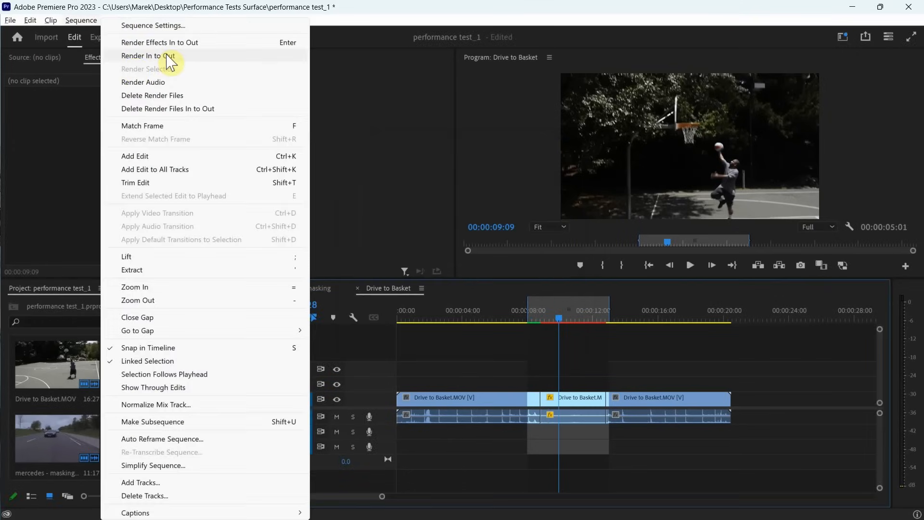
click(149, 56)
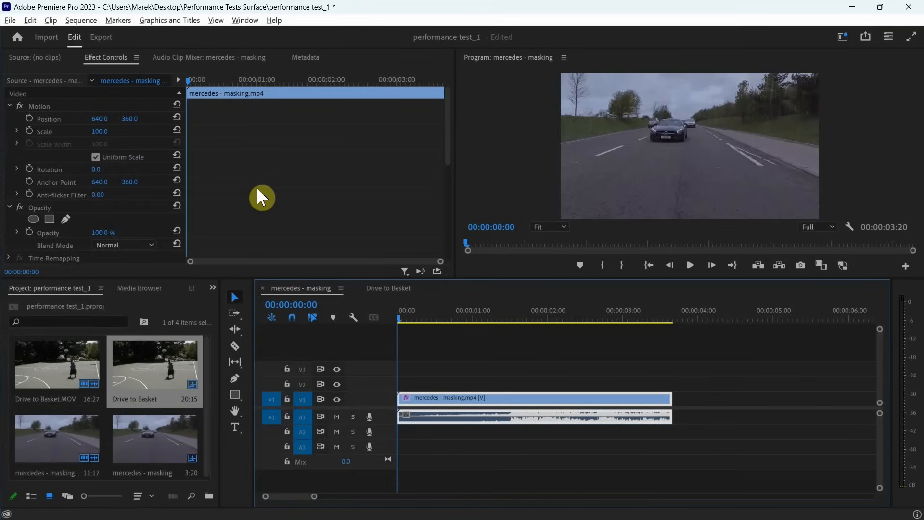
mouse_move(469, 420)
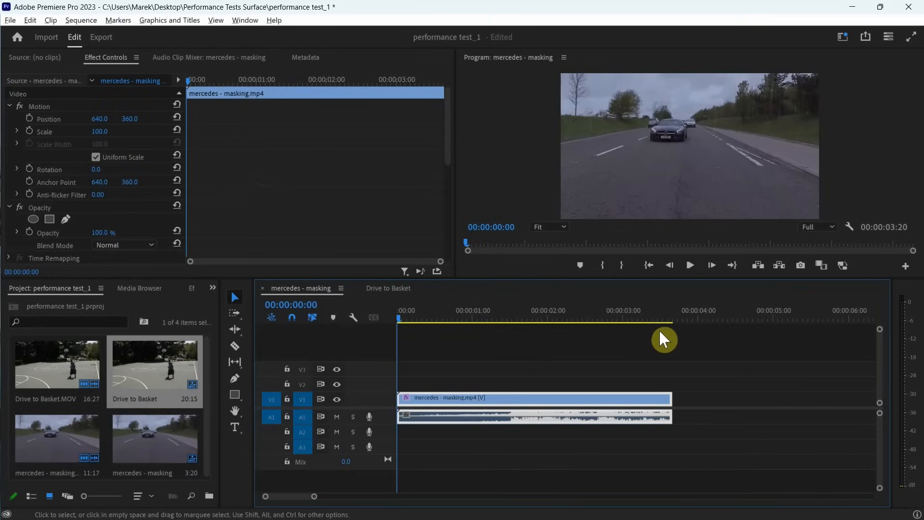
mouse_move(101, 228)
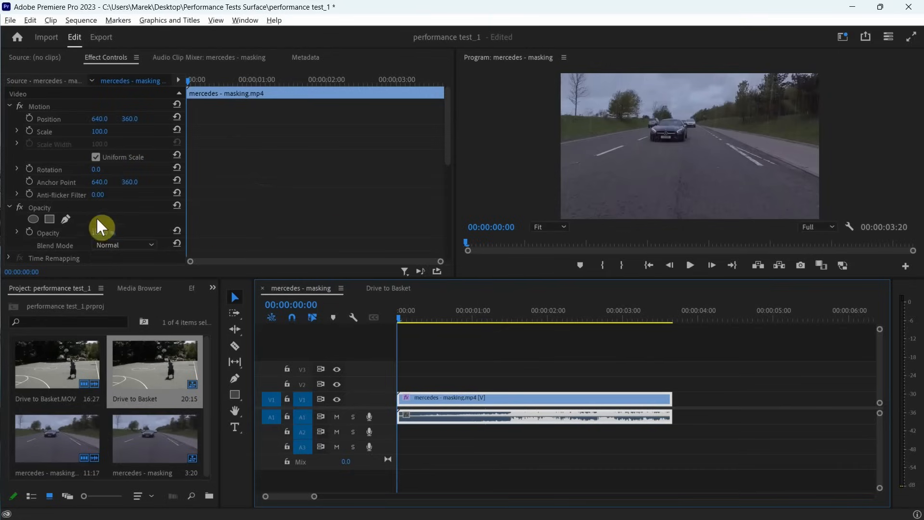
Track the Gaussian Blur Mask (1) on the car forward through the mercedes - masking clip.
scroll(down, 3)
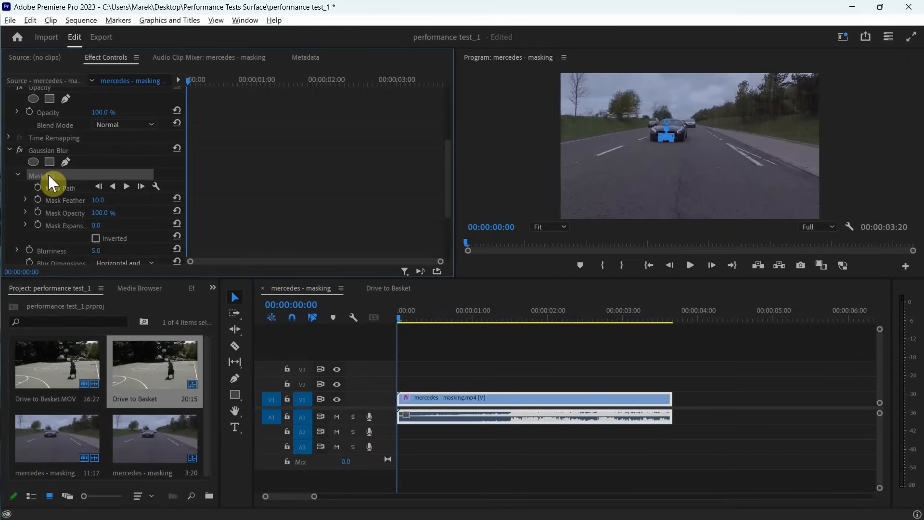
mouse_move(136, 181)
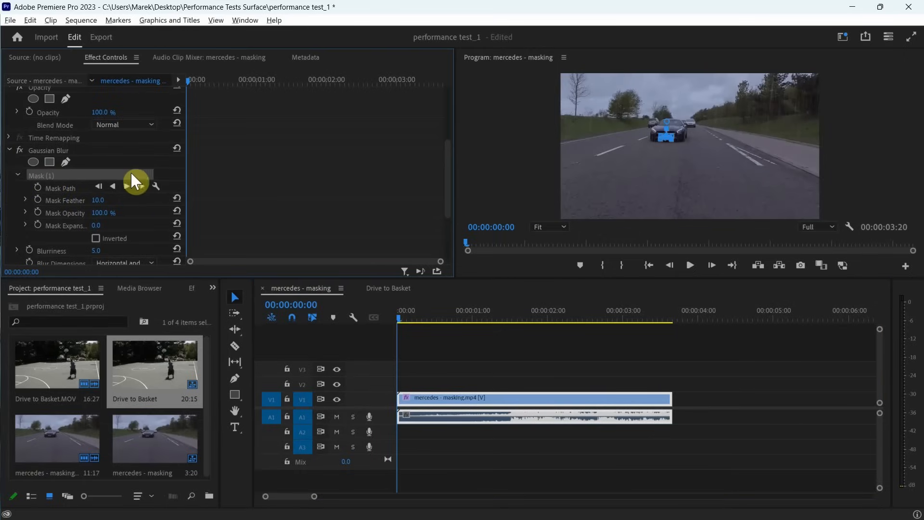
mouse_move(137, 185)
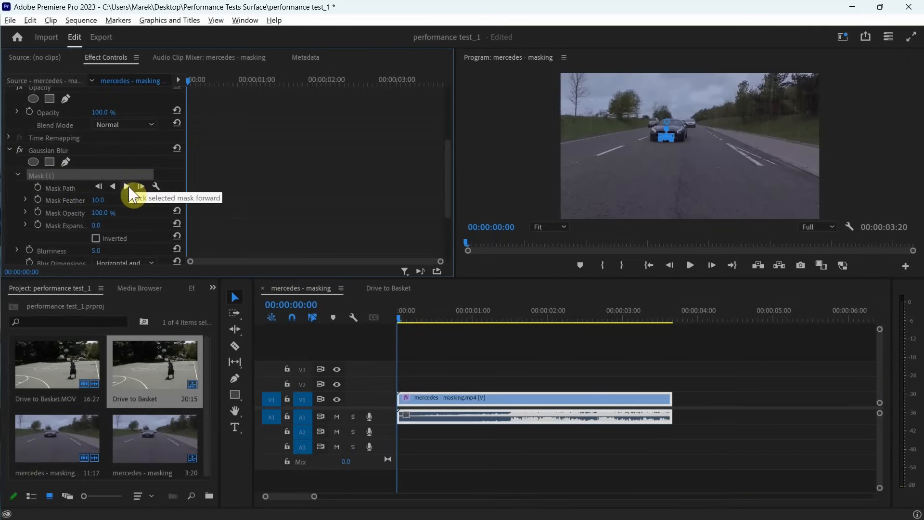
click(141, 186)
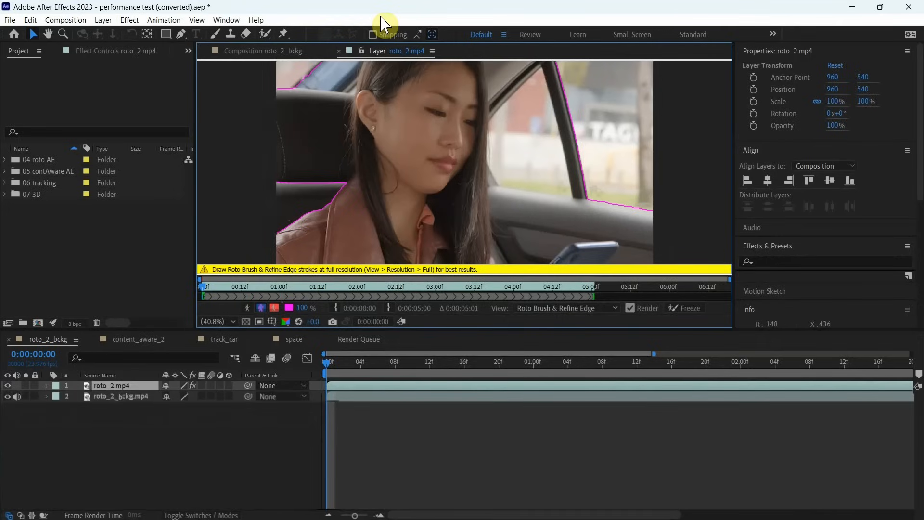
Play the roto_2.mp4 layer to propagate the Roto Brush selection, stop, and show the content_aware_2 composition.
click(795, 67)
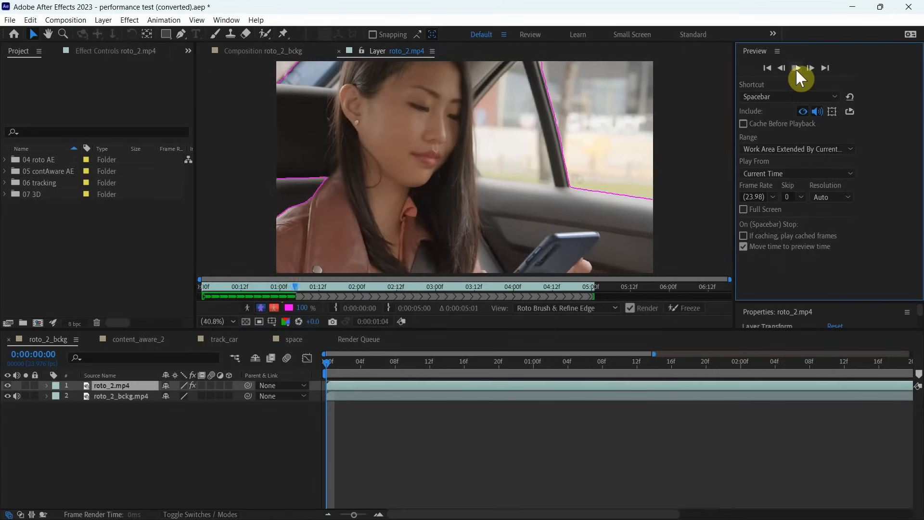
click(796, 67)
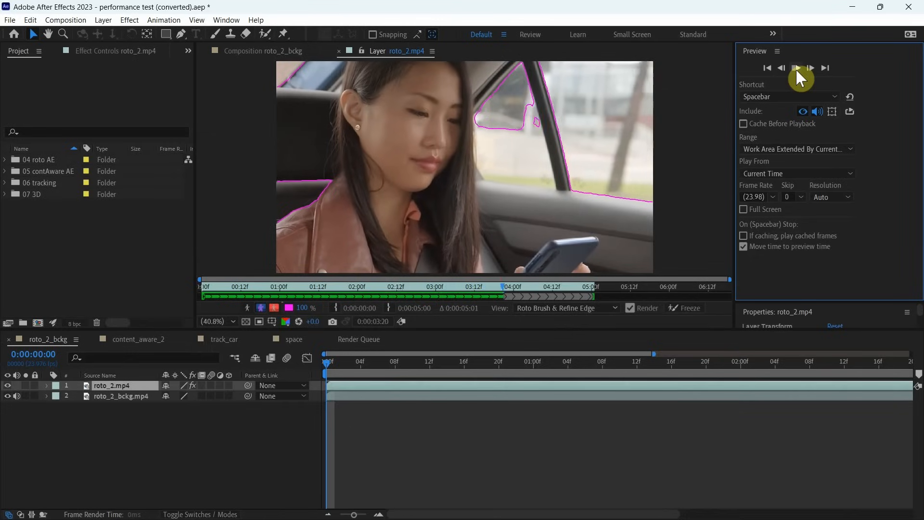
click(794, 68)
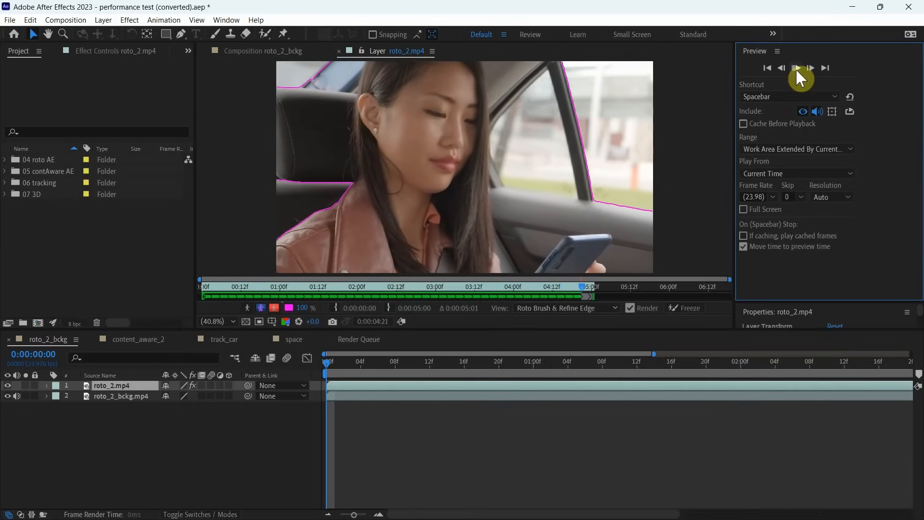
click(794, 67)
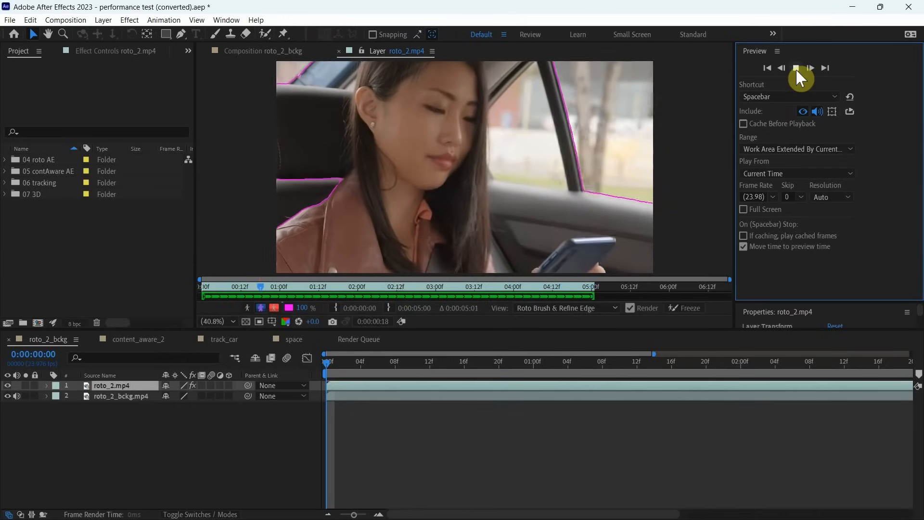
click(796, 67)
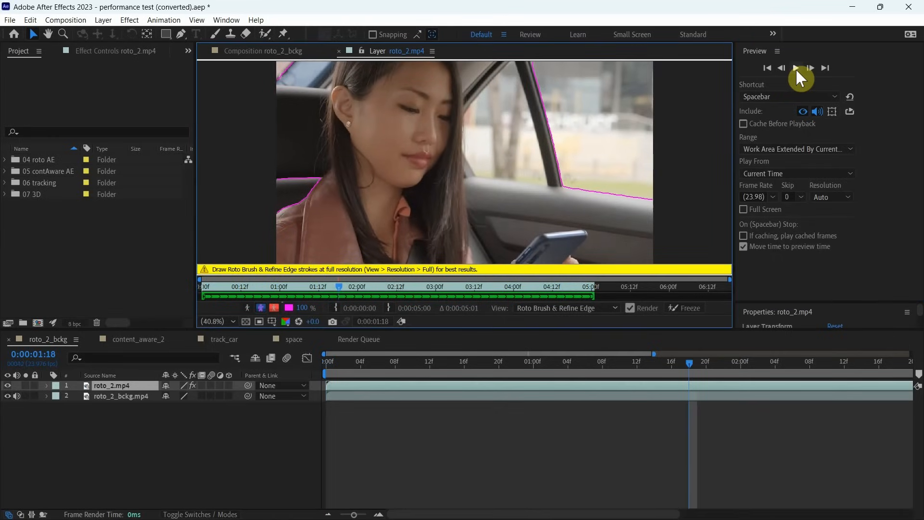
click(138, 338)
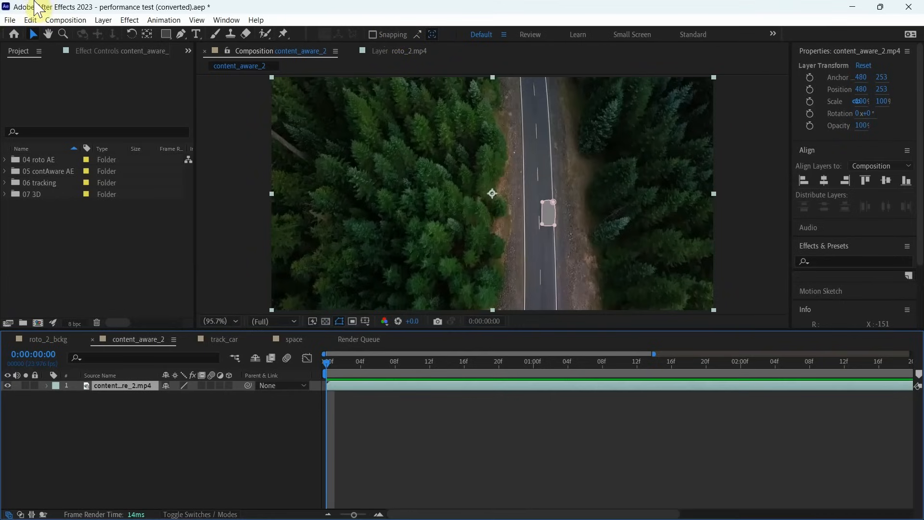
Show the full clip duration in the content_aware_2 timeline and dismiss the first save prompt.
click(225, 19)
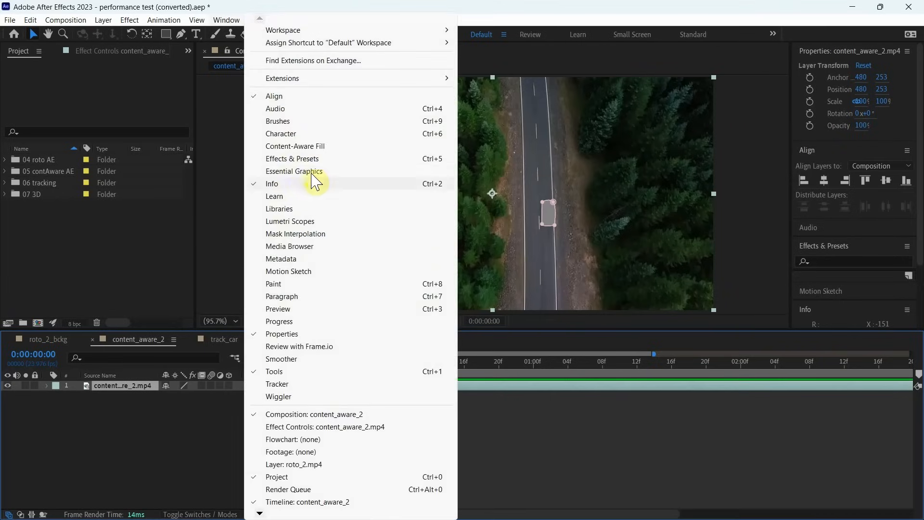
click(296, 146)
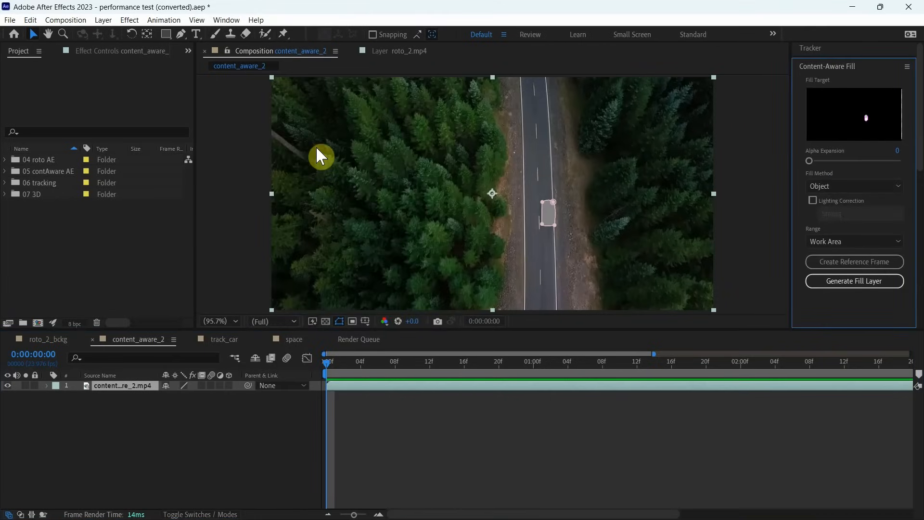
mouse_move(555, 216)
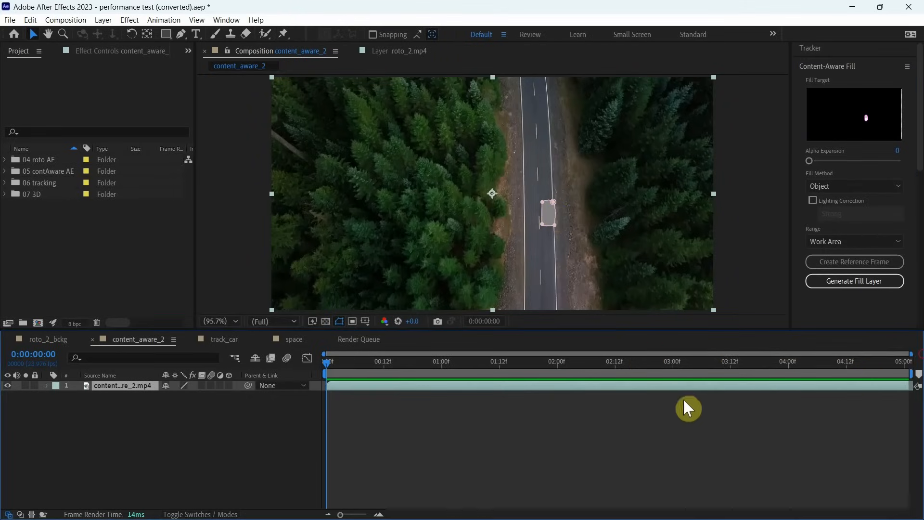
mouse_move(833, 299)
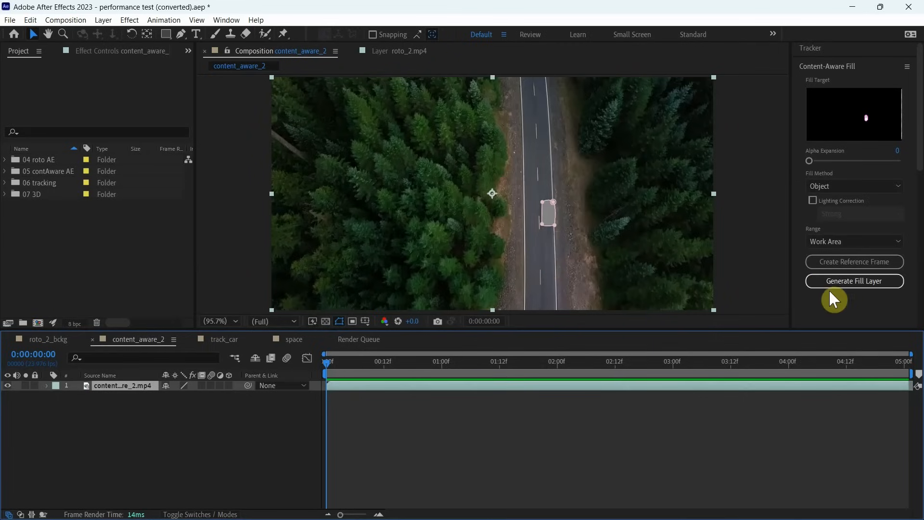
mouse_move(854, 281)
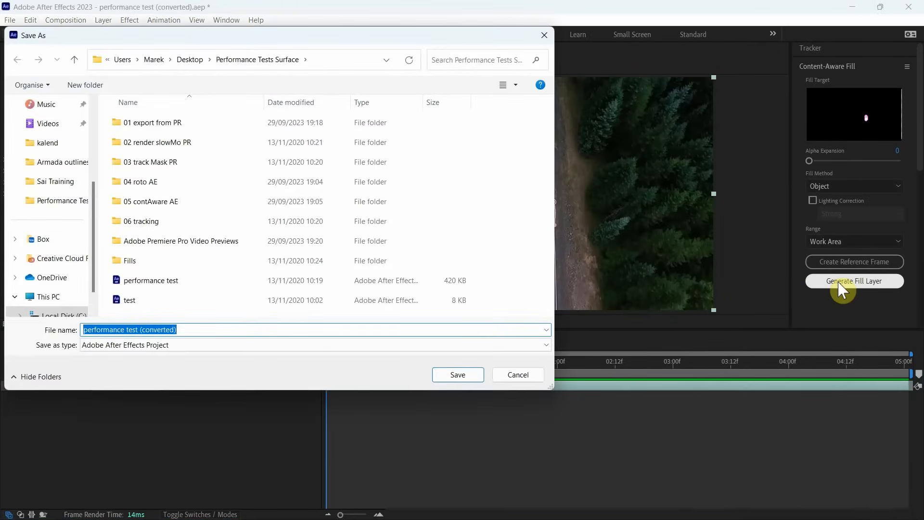
click(457, 375)
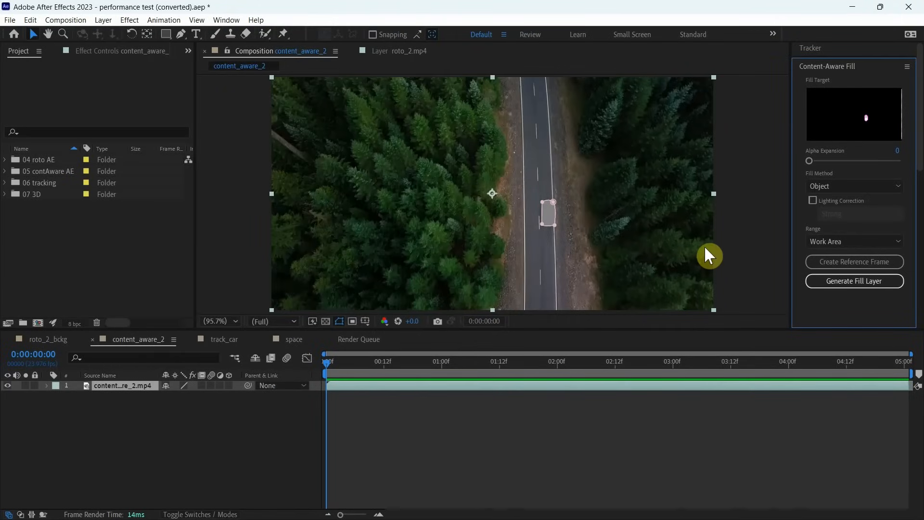
mouse_move(840, 289)
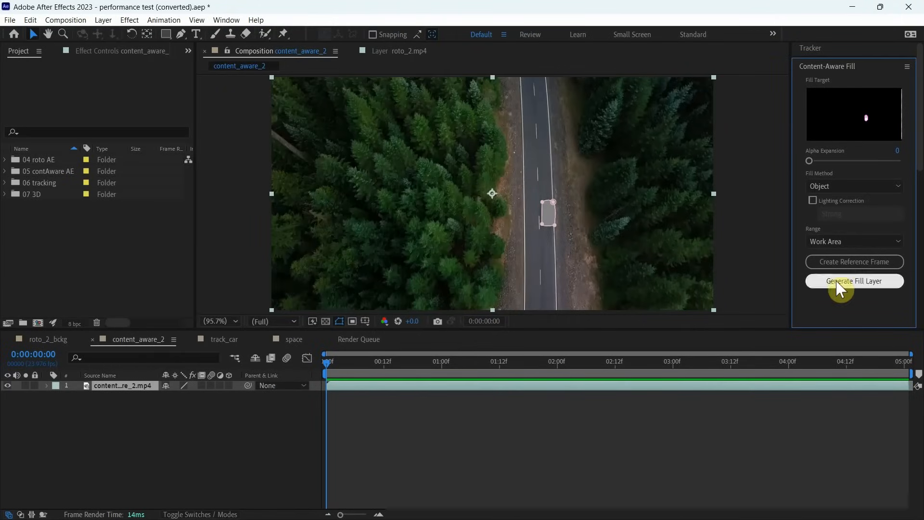
Generate the Content-Aware Fill layer, saving the project in Performance Tests Surface when prompted.
key(ctrl+shift+s)
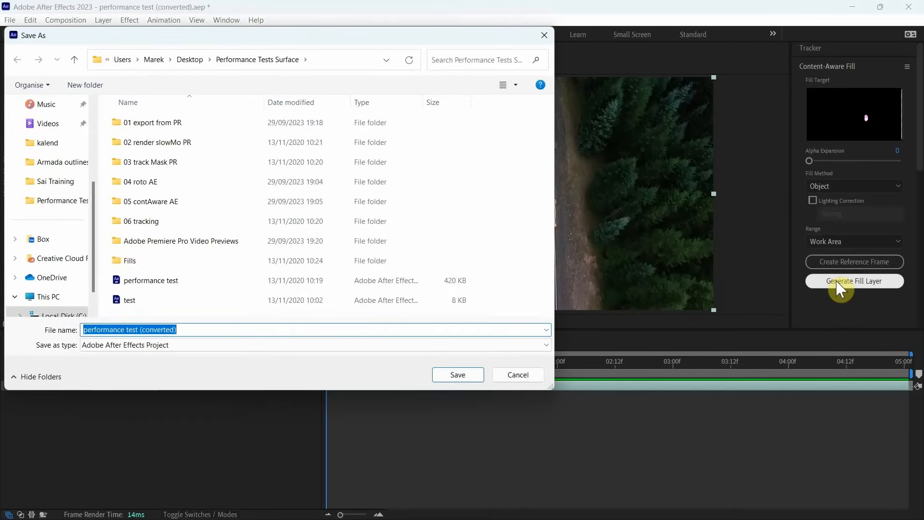
click(150, 201)
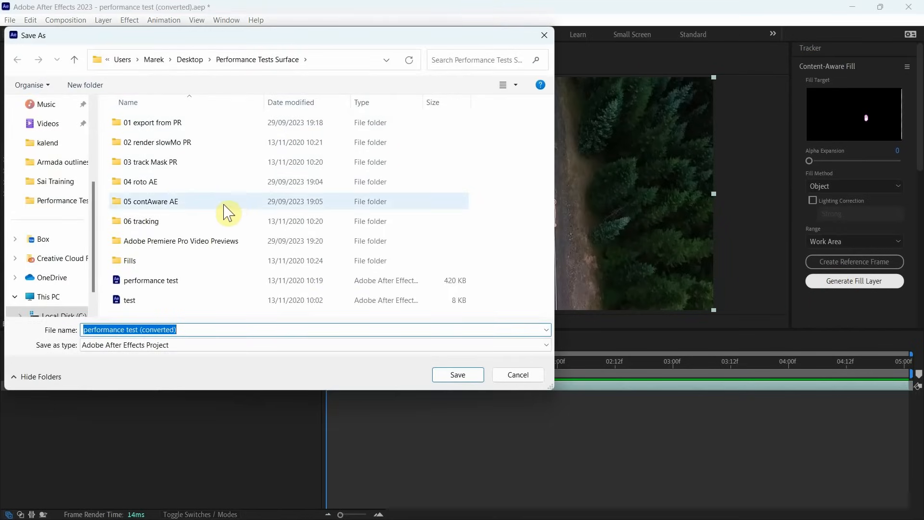
click(457, 375)
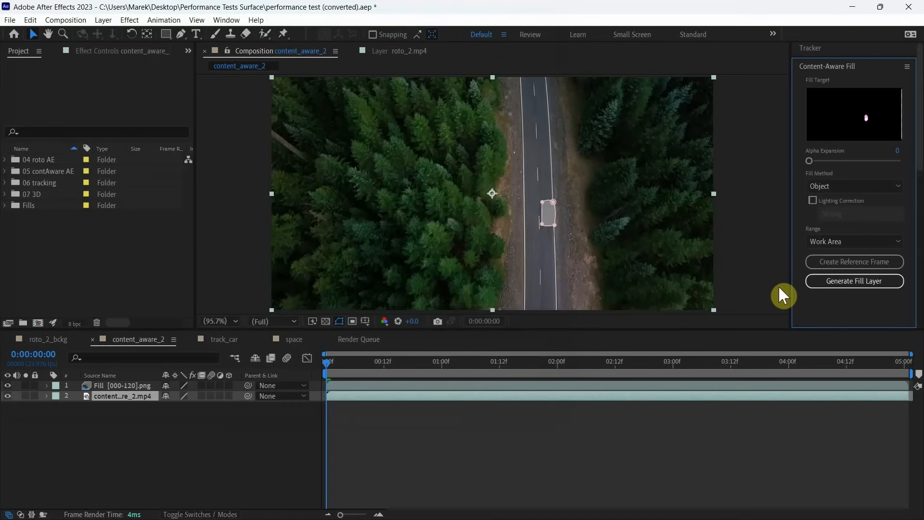
Review the fill result and switch to the track_car composition.
click(853, 281)
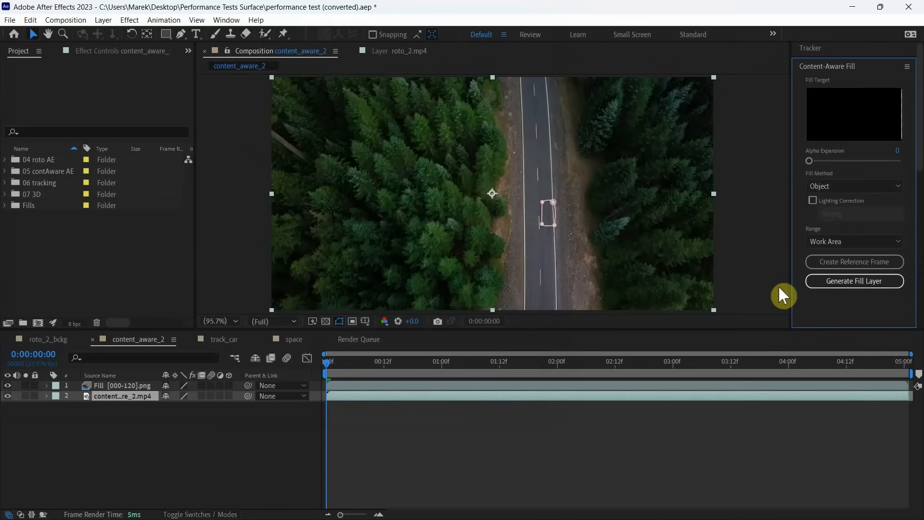
click(225, 339)
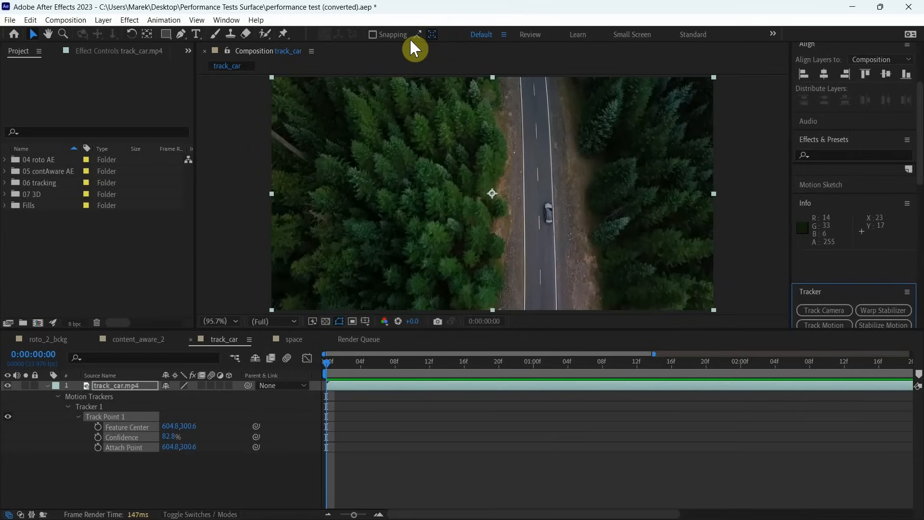
mouse_move(406, 47)
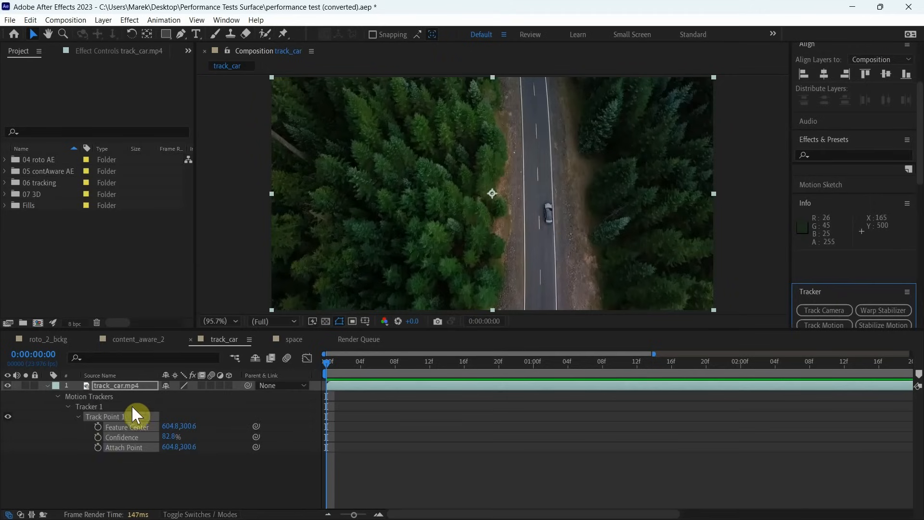
mouse_move(186, 420)
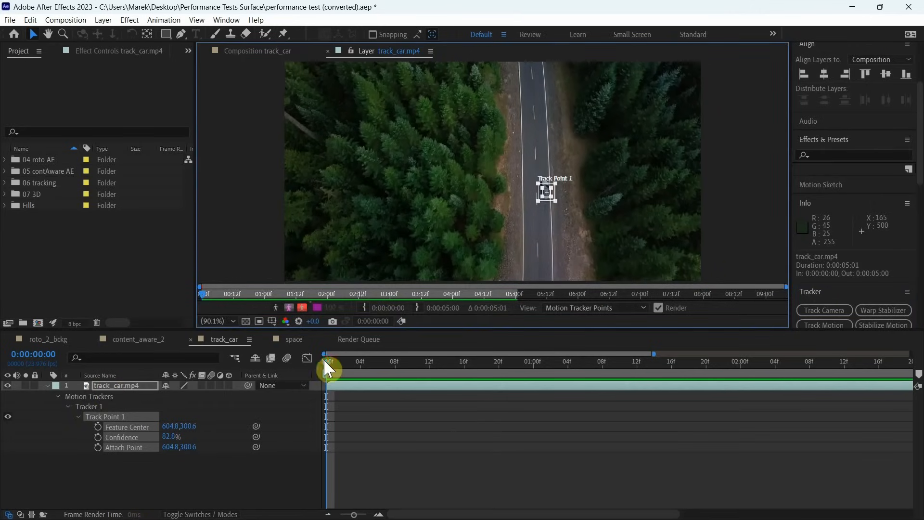
mouse_move(744, 288)
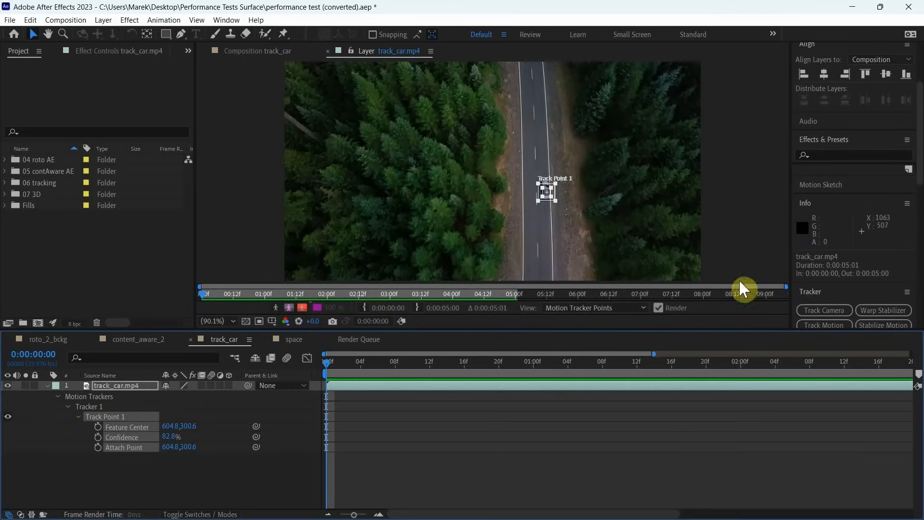
mouse_move(539, 329)
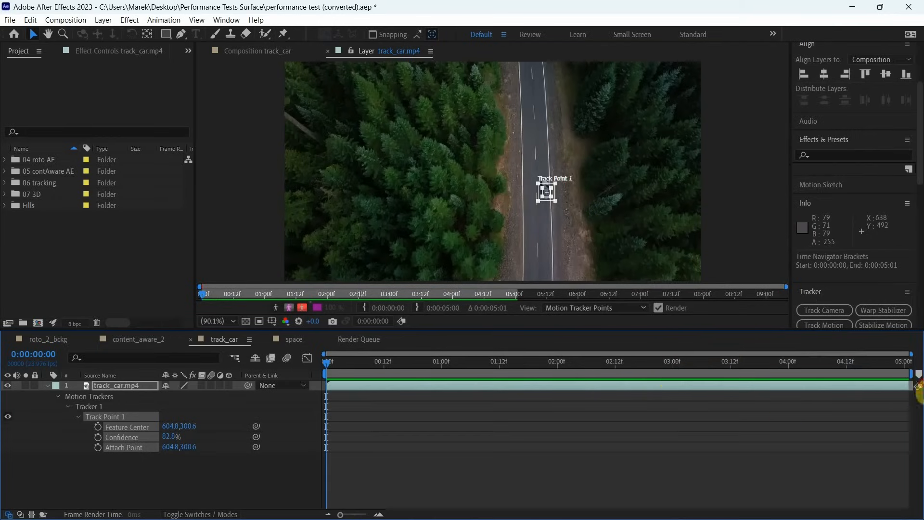
mouse_move(823, 324)
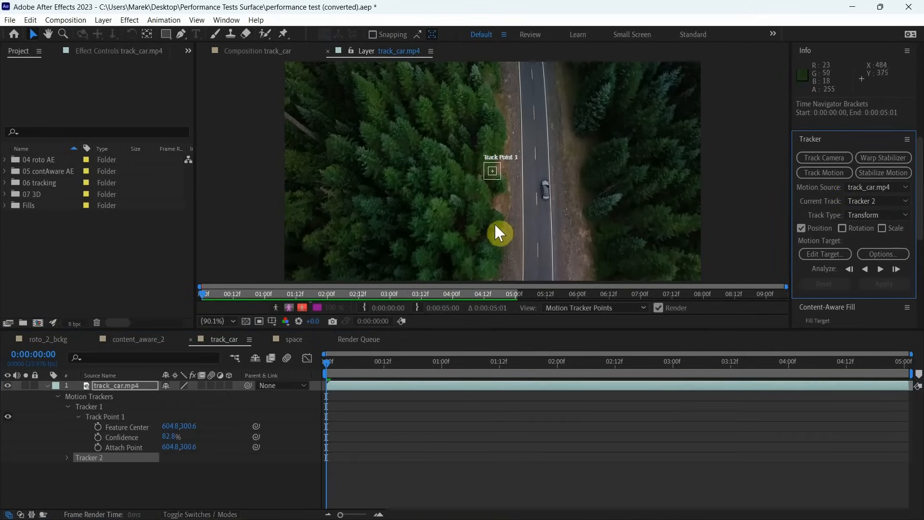
Delete Tracker 1, analyze the car's motion forward through track_car.mp4, and show the space composition.
click(89, 406)
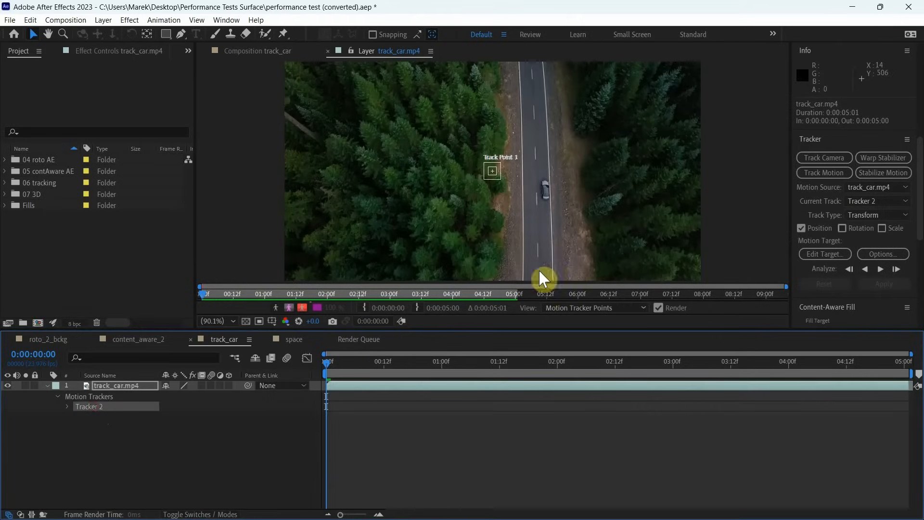
mouse_move(501, 186)
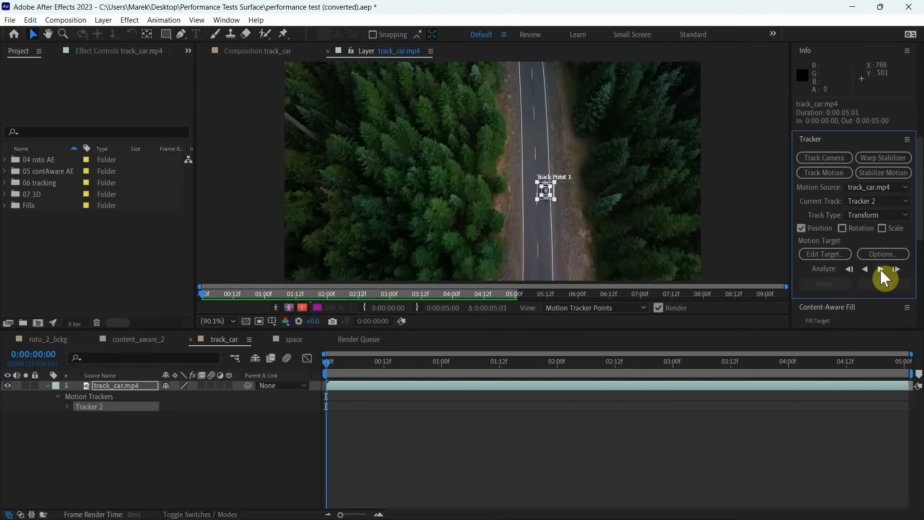
click(879, 269)
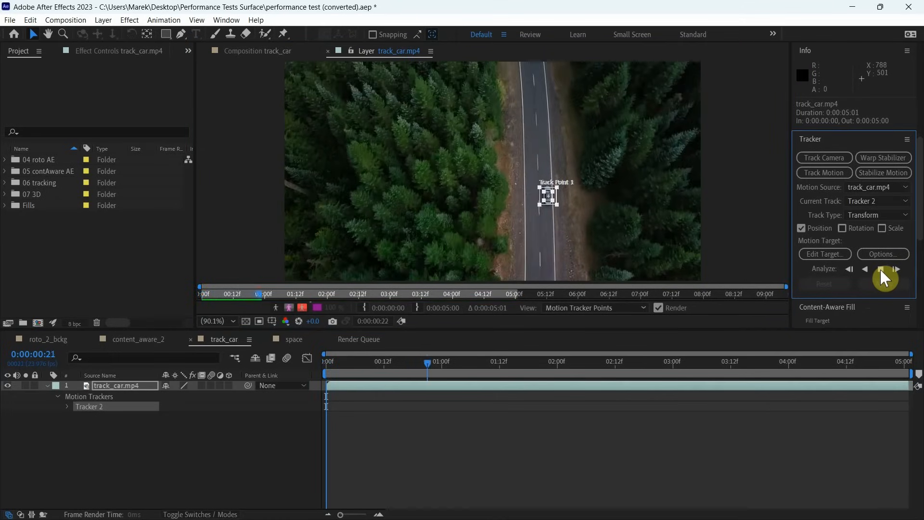
click(895, 268)
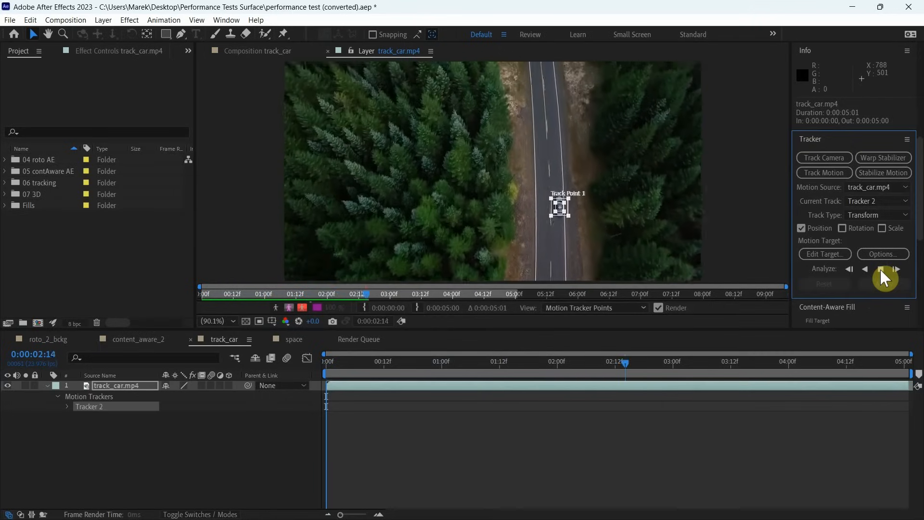
click(879, 269)
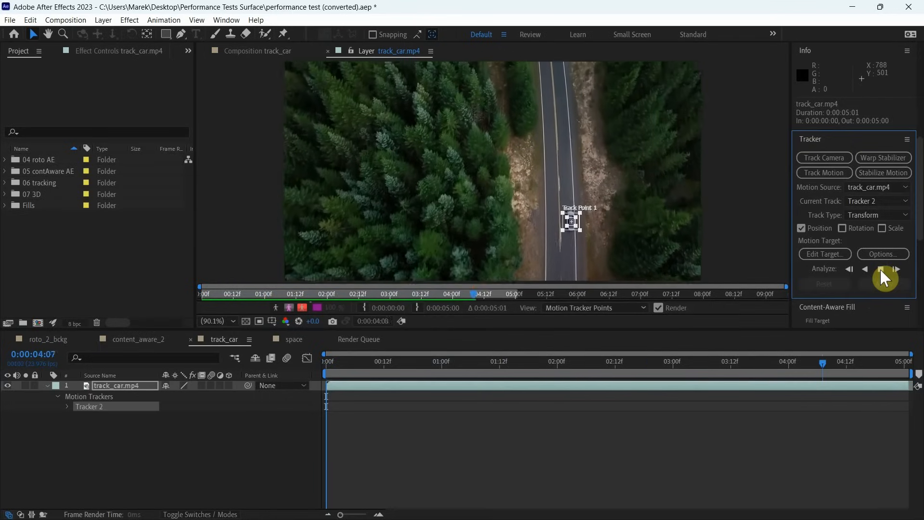
click(894, 268)
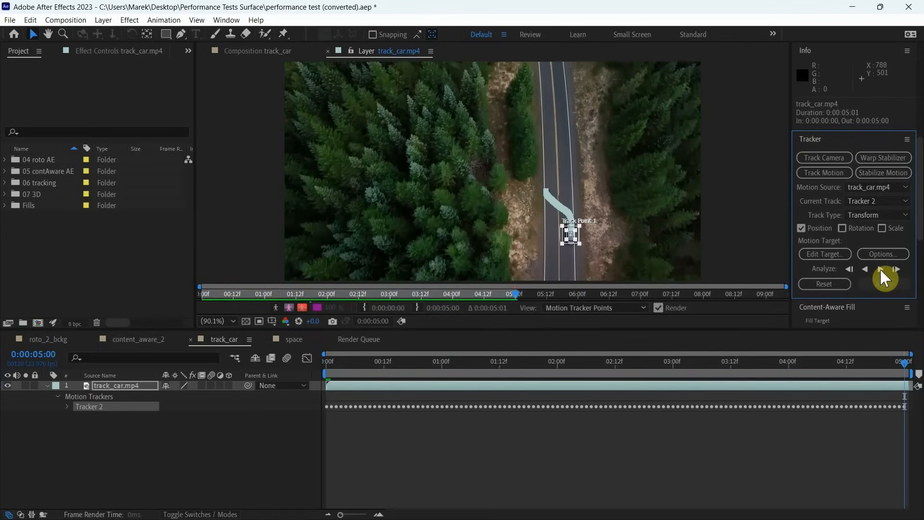
click(294, 338)
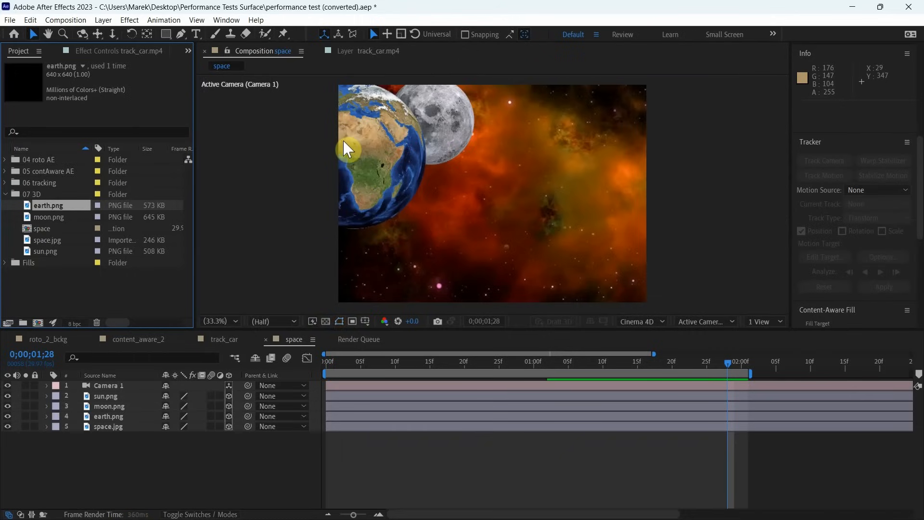
RAM-preview the space composition's earth, moon and sun camera move, then stop playback.
key(space)
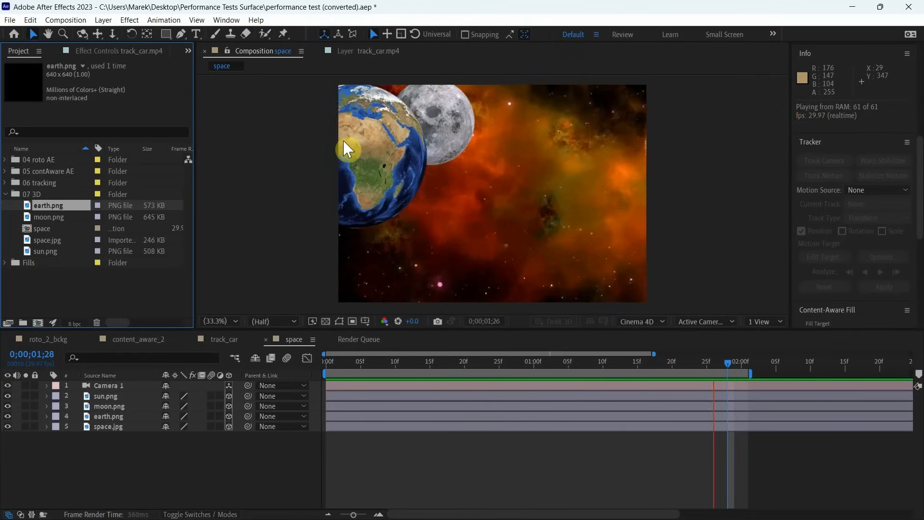
click(408, 361)
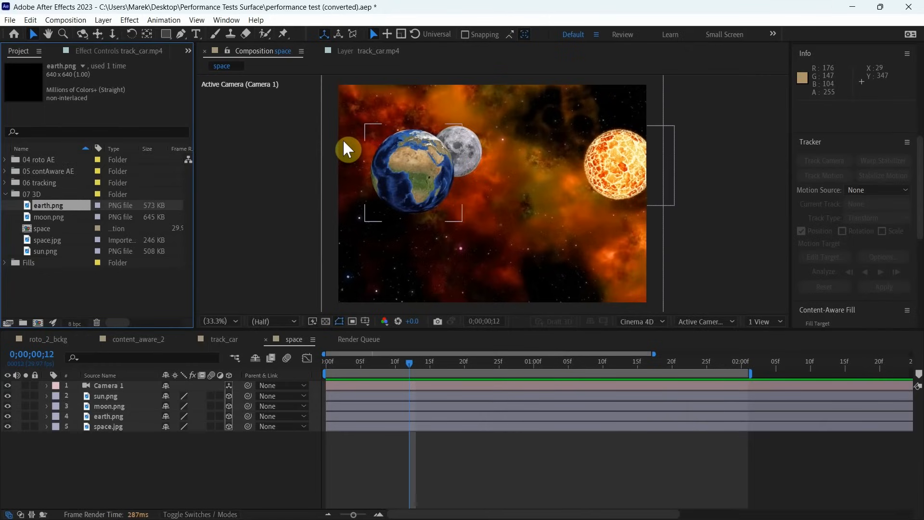